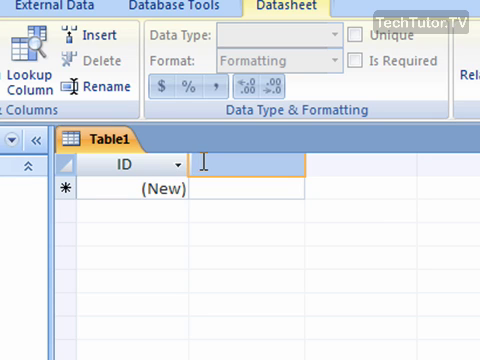
Add fields First Name, Last Name, Title, Company, Street Address, City, State, Zip Code, Phone Number.
{"action": "type", "text": "First"}
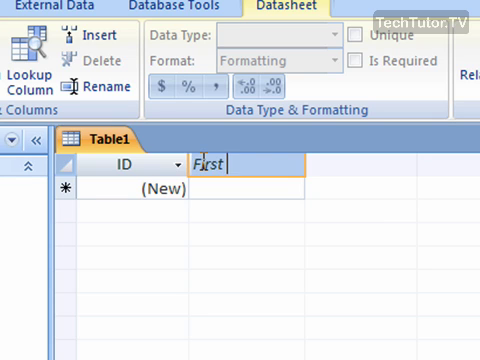
{"action": "type", "text": "Name"}
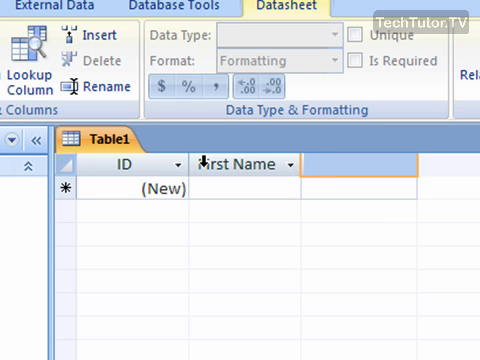
{"action": "type", "text": "Last Name"}
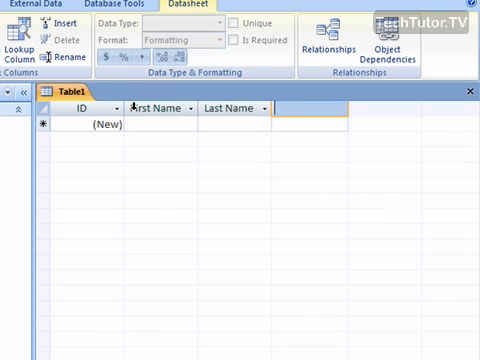
{"action": "type", "text": "Title"}
{"action": "type", "text": "Compa"}
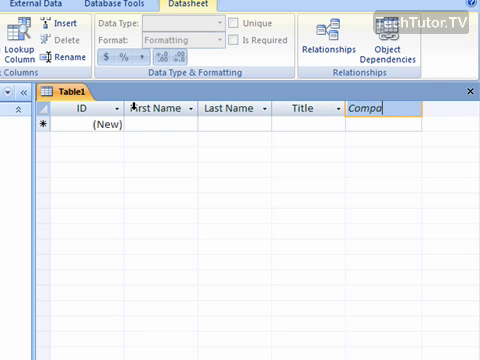
{"action": "type", "text": "ny"}
{"action": "type", "text": "Zip Code"}
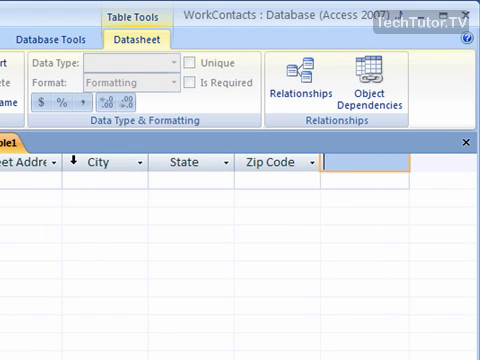
{"action": "type", "text": "Phone Number"}
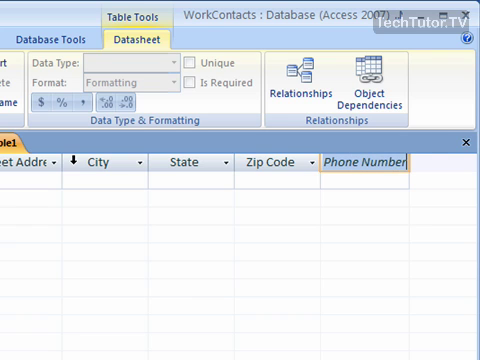
Commit the Phone Number field name and bring the datasheet back into view.
{"action": "left_click", "coordinate": [274, 160]}
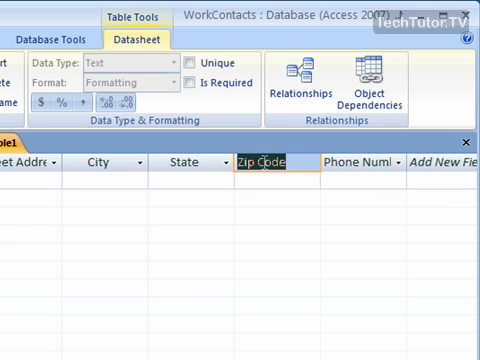
{"action": "left_click", "coordinate": [365, 160]}
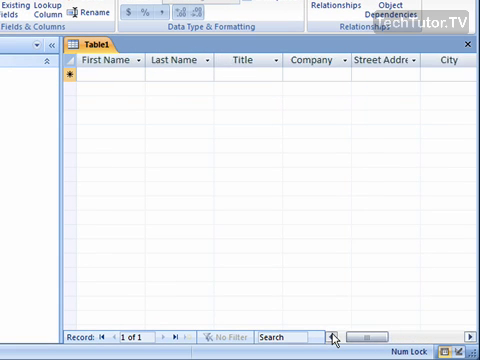
Enter Dawn Legaly as the first contact, with title Owner and company Legaly Inc.
{"action": "left_click", "coordinate": [180, 80]}
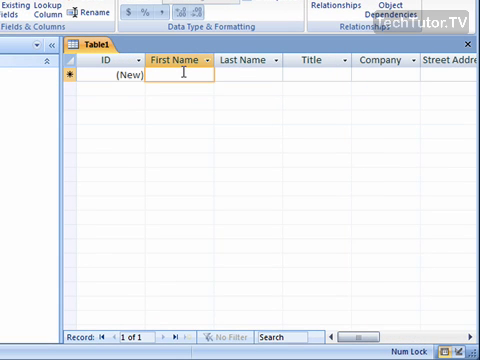
{"action": "type", "text": "Do"}
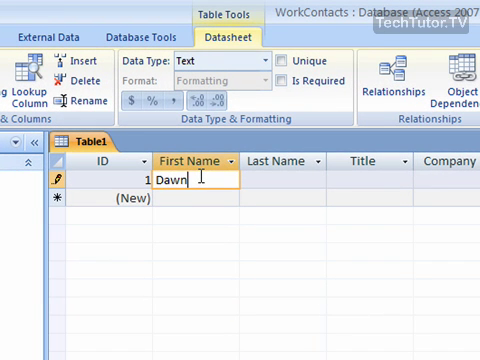
{"action": "type", "text": "Legal"}
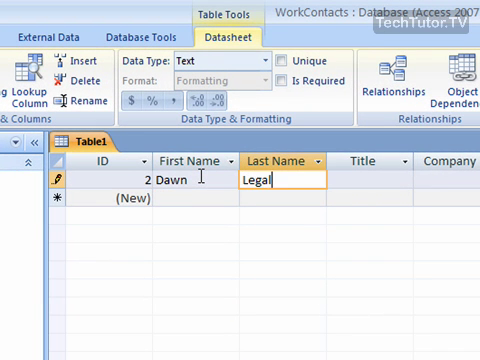
{"action": "type", "text": "y"}
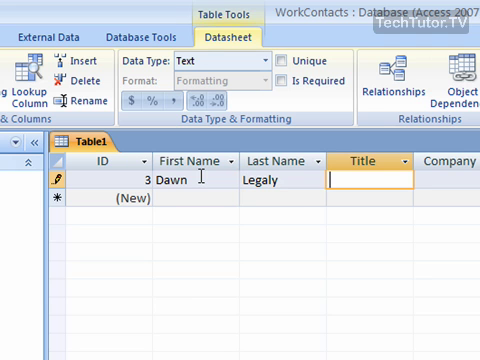
{"action": "type", "text": "Owner"}
{"action": "left_click", "coordinate": [446, 179]}
{"action": "type", "text": "Legaly Inc."}
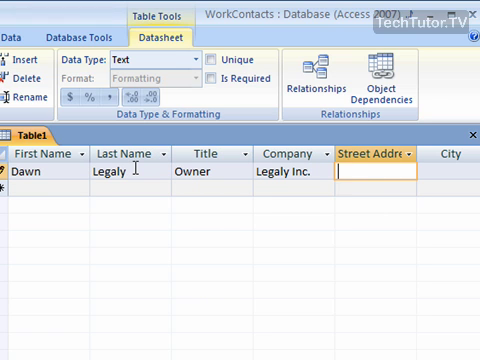
Fill in 4789 Main Street, New York City, NY, zip 55555 and the phone number.
{"action": "type", "text": "4789"}
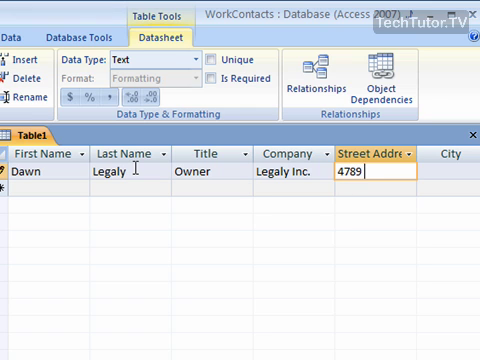
{"action": "type", "text": "Main Street"}
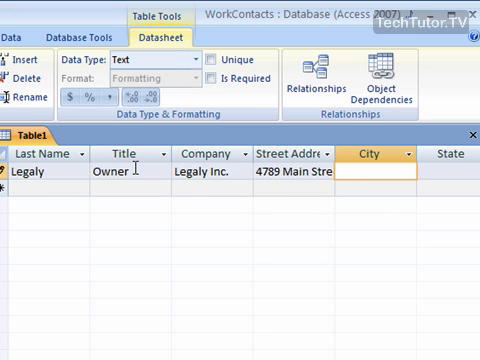
{"action": "type", "text": "New Y"}
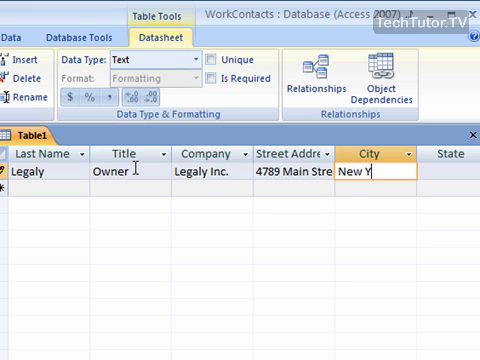
{"action": "type", "text": "ork City"}
{"action": "left_click", "coordinate": [448, 171]}
{"action": "type", "text": "NY"}
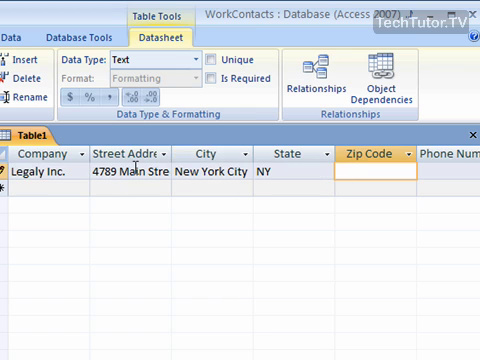
{"action": "type", "text": "55555"}
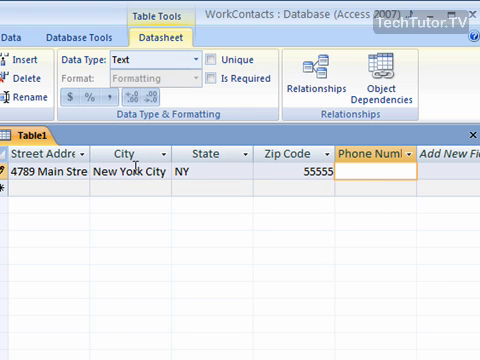
{"action": "type", "text": "555-"}
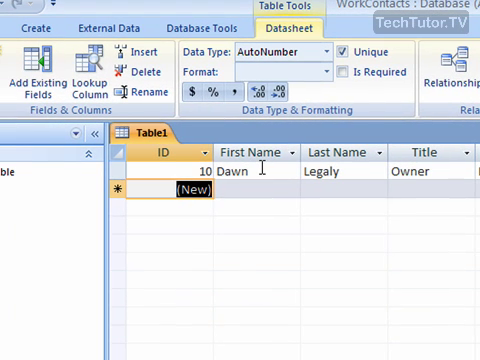
{"action": "left_click", "coordinate": [255, 191]}
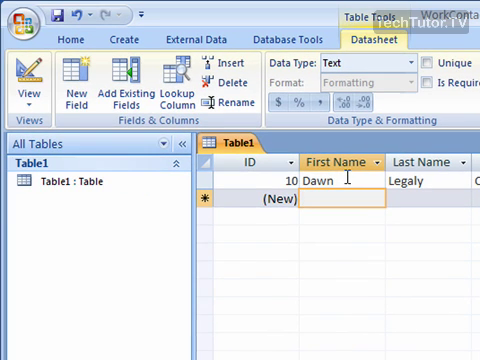
{"action": "mouse_move", "coordinate": [122, 90]}
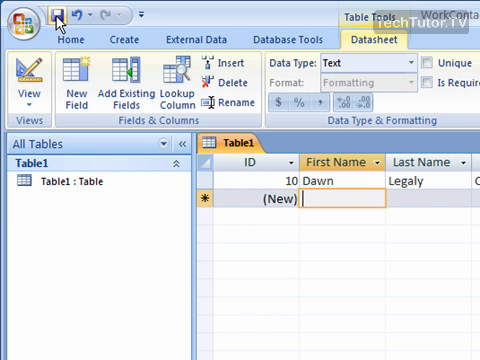
Save the contacts table from the Quick Access Toolbar under the name 'Work Contacts'.
{"action": "left_click", "coordinate": [55, 12]}
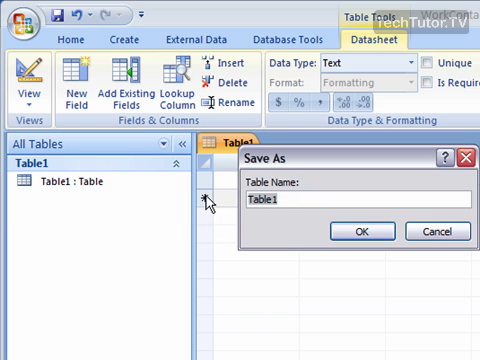
{"action": "type", "text": "Work Conta"}
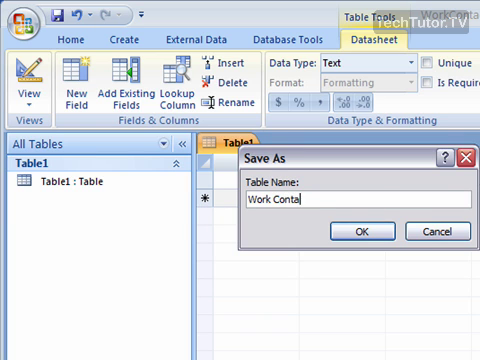
{"action": "left_click", "coordinate": [372, 231]}
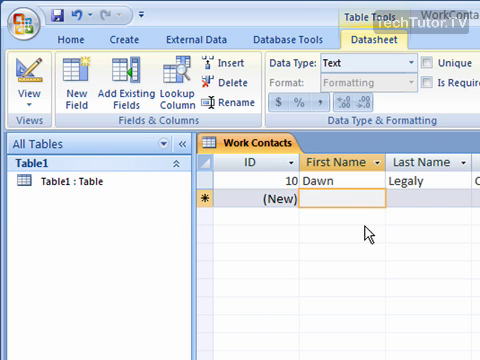